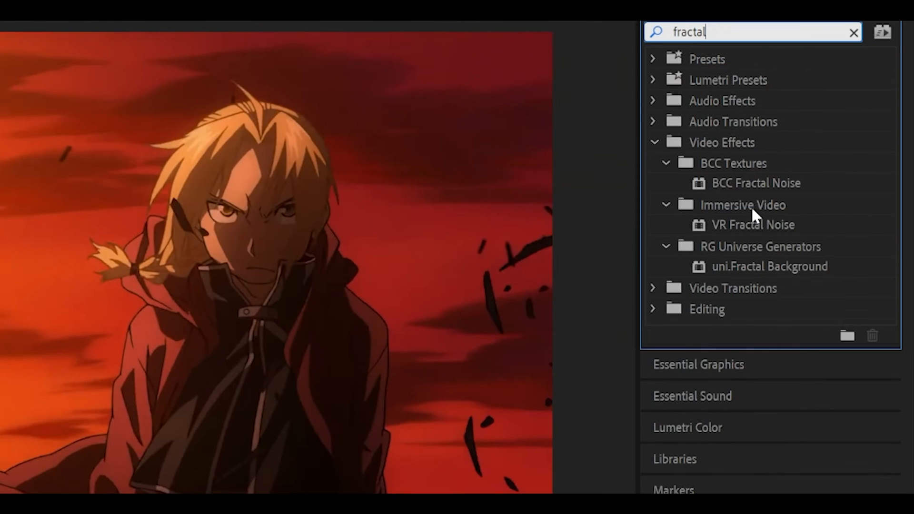
{"action": "mouse_move", "coordinate": [777, 238]}
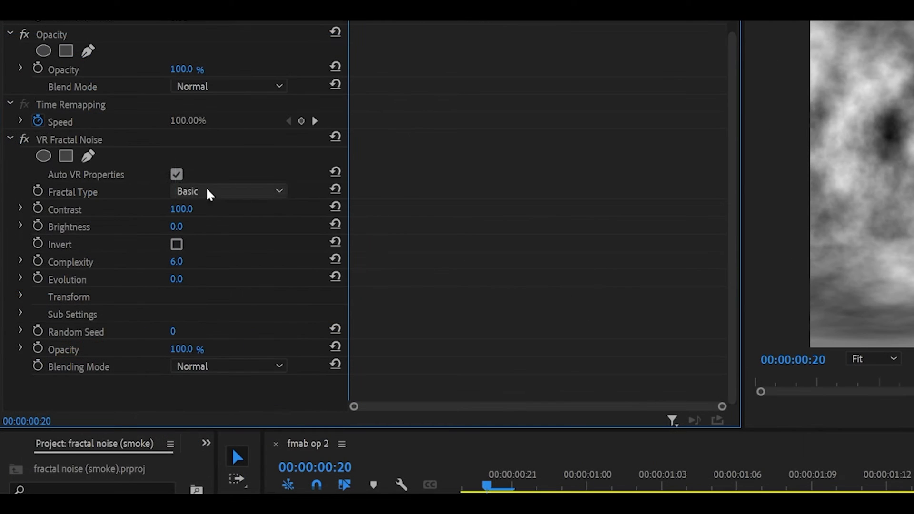
Disable Auto VR Properties, set Vertical Field of View to 100 and blend the noise with Multiply.
{"action": "left_click", "coordinate": [177, 174]}
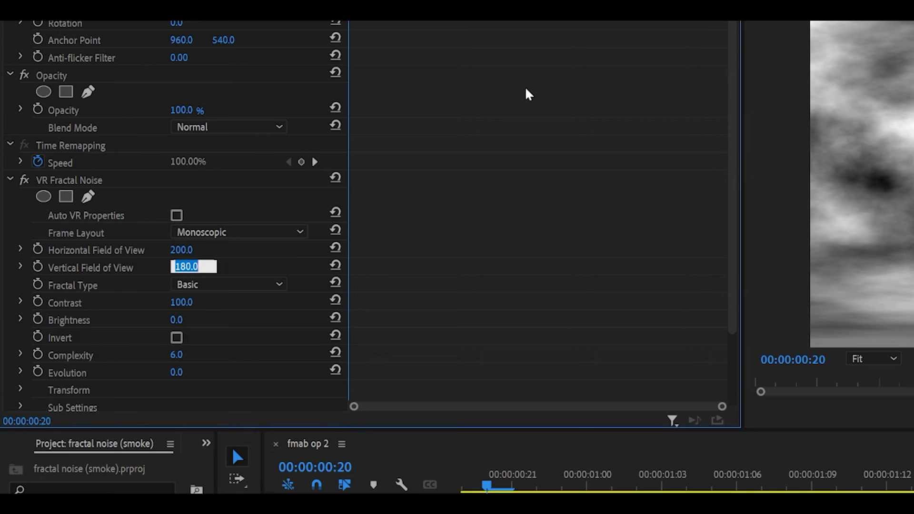
{"action": "type", "text": "100.0"}
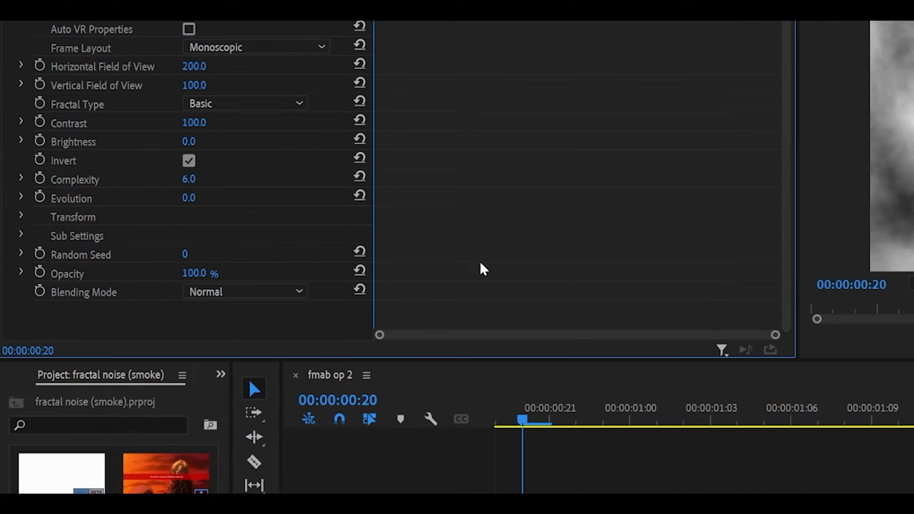
{"action": "left_click", "coordinate": [243, 291]}
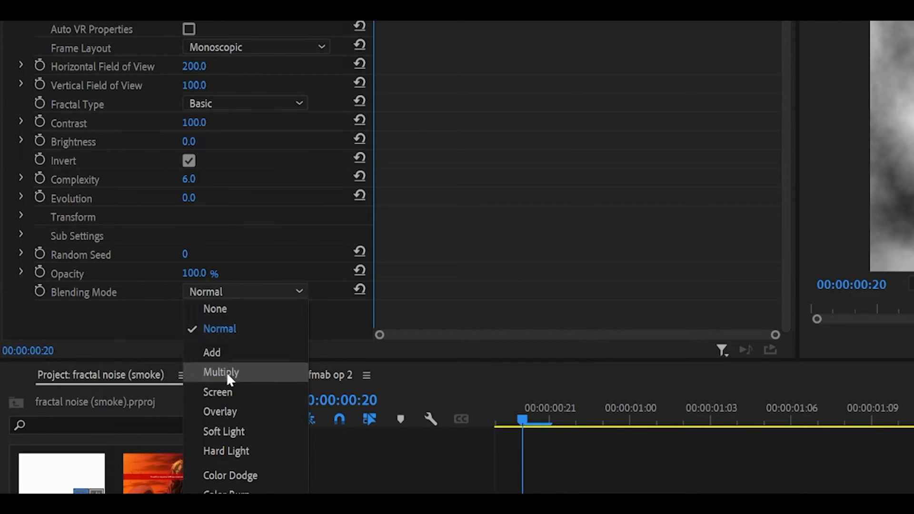
{"action": "left_click", "coordinate": [221, 372]}
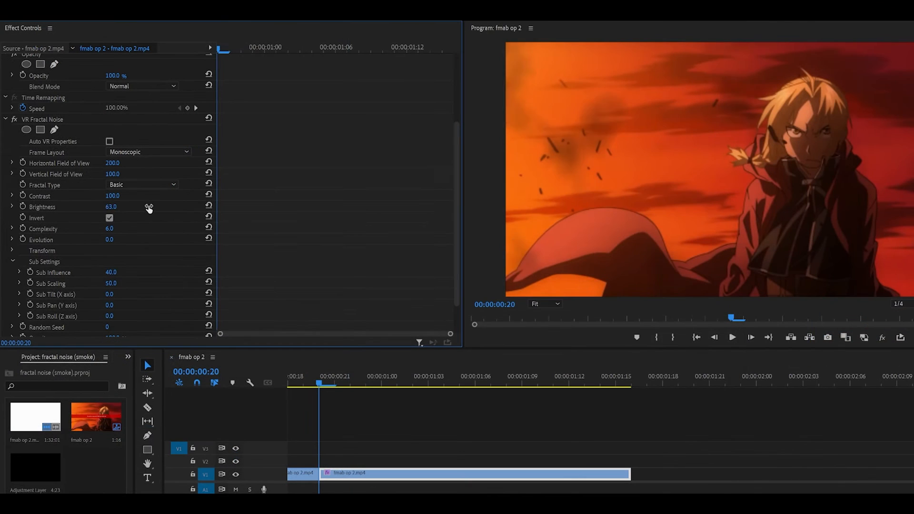
{"action": "left_click_drag", "start_coordinate": [110, 207], "coordinate": [151, 207]}
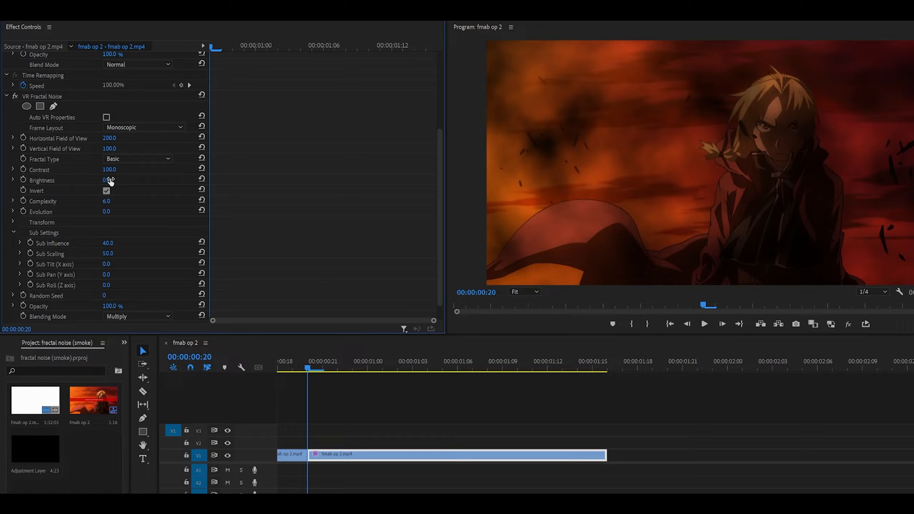
{"action": "left_click_drag", "start_coordinate": [108, 180], "coordinate": [79, 180]}
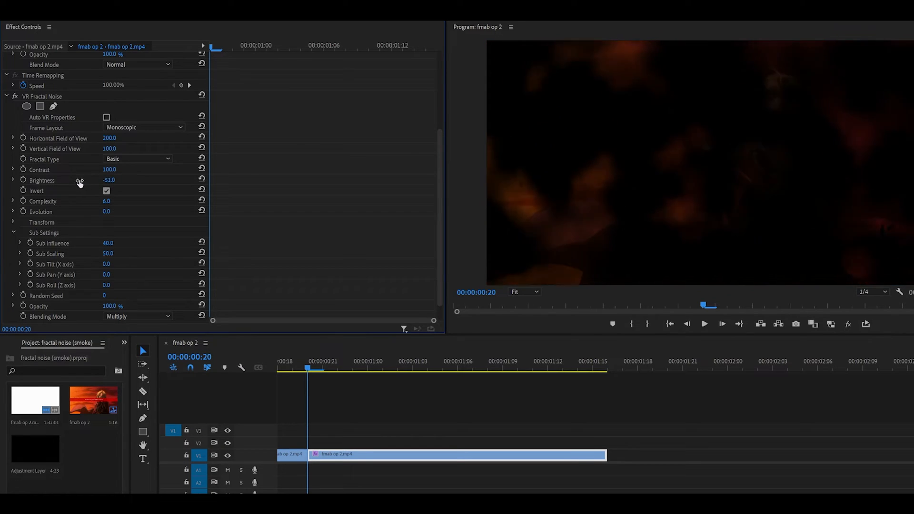
{"action": "left_click_drag", "start_coordinate": [108, 180], "coordinate": [125, 187]}
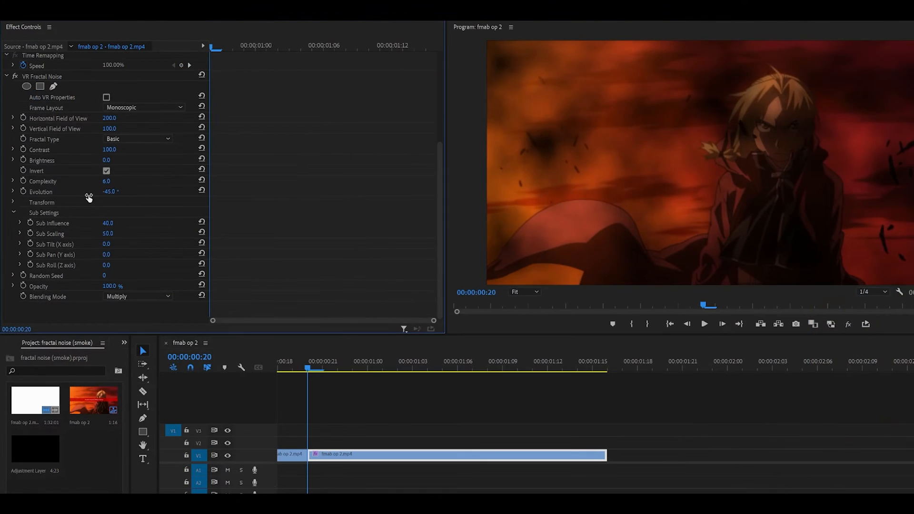
{"action": "left_click_drag", "start_coordinate": [110, 192], "coordinate": [105, 191]}
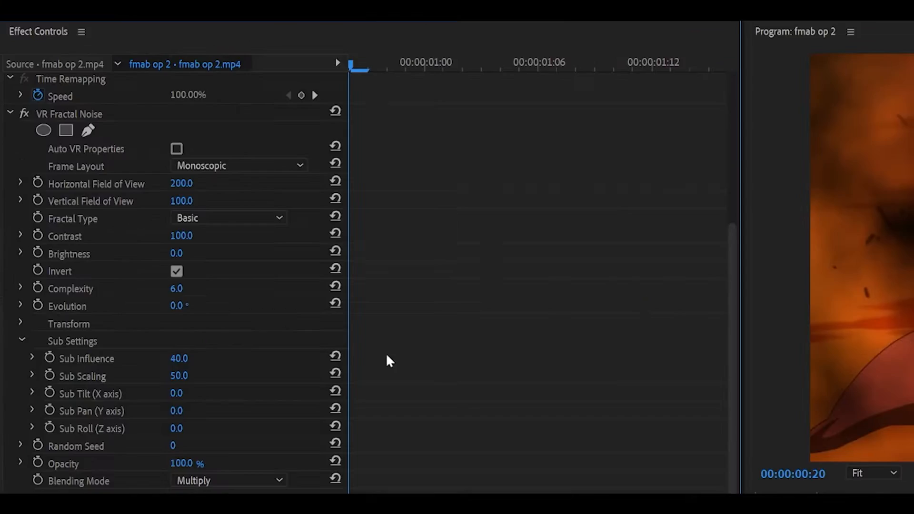
{"action": "mouse_move", "coordinate": [472, 390]}
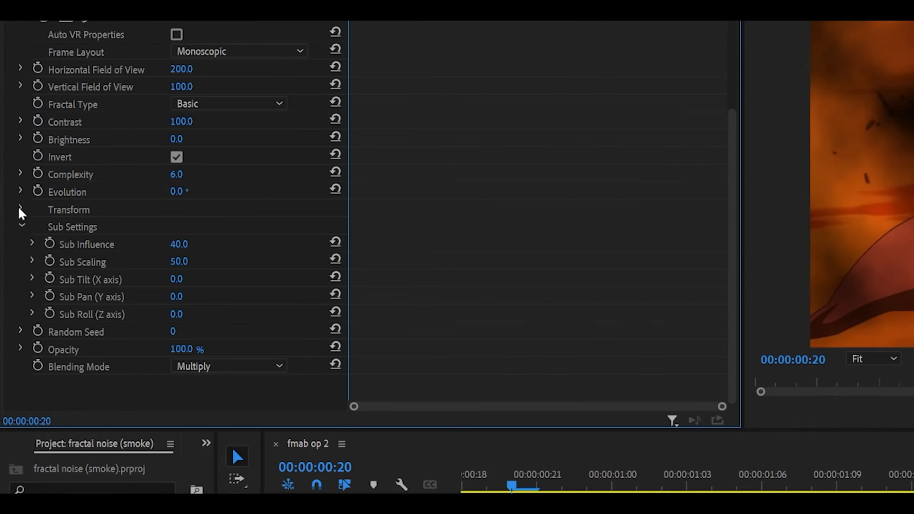
Reveal the noise Transform settings and scrub Tilt (X axis) back to 0.
{"action": "left_click", "coordinate": [21, 209]}
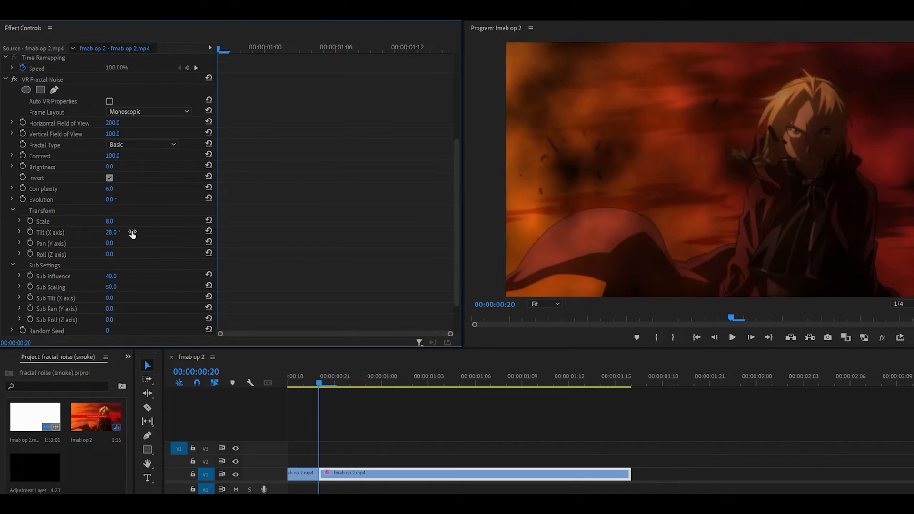
{"action": "left_click_drag", "start_coordinate": [113, 232], "coordinate": [120, 232]}
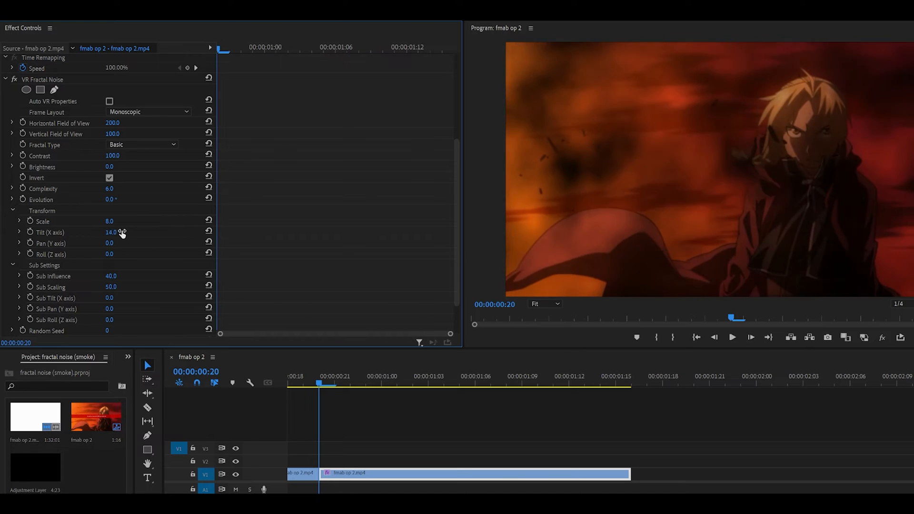
{"action": "left_click_drag", "start_coordinate": [110, 233], "coordinate": [111, 223]}
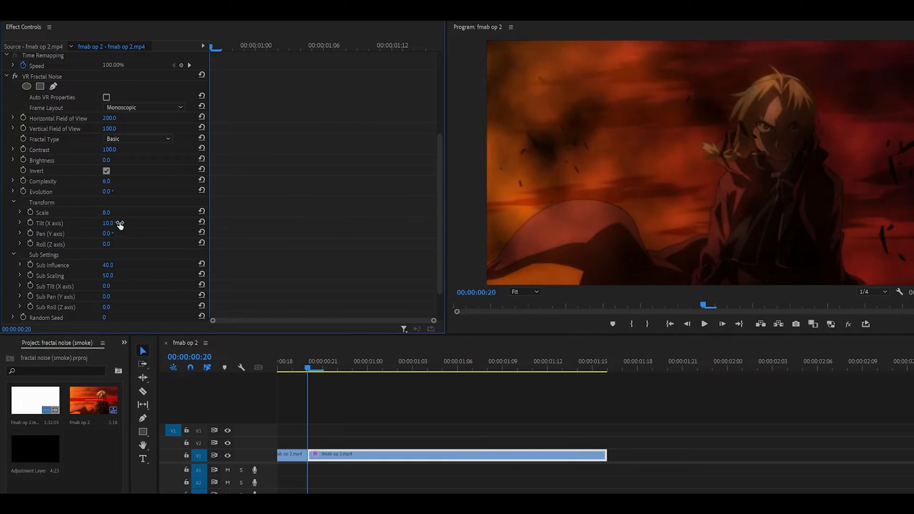
{"action": "left_click_drag", "start_coordinate": [108, 223], "coordinate": [107, 233]}
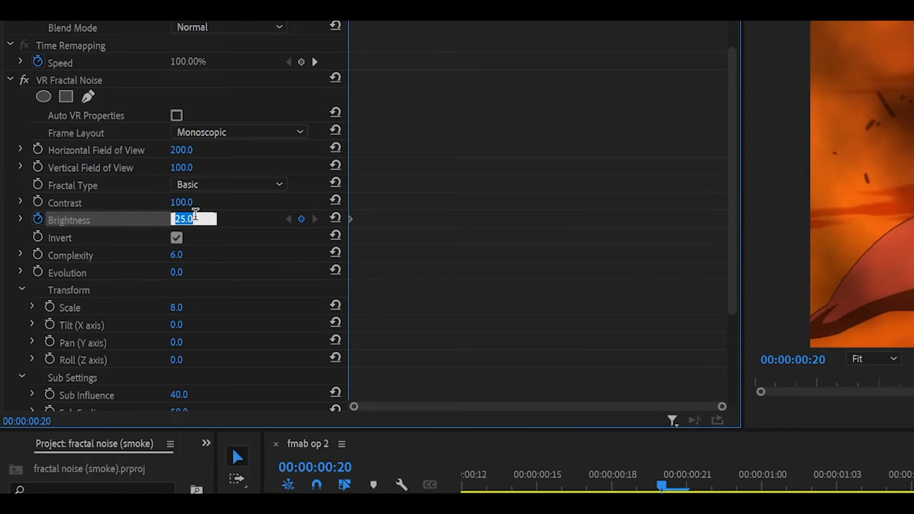
Keyframe Brightness from -50 to 25, ease into the final keyframe and smooth its velocity curve.
{"action": "type", "text": "-50"}
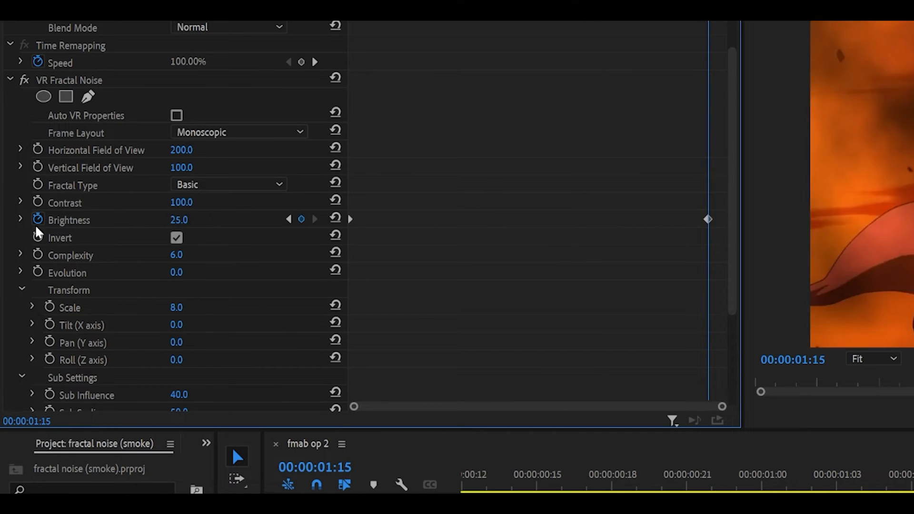
{"action": "left_click", "coordinate": [21, 220]}
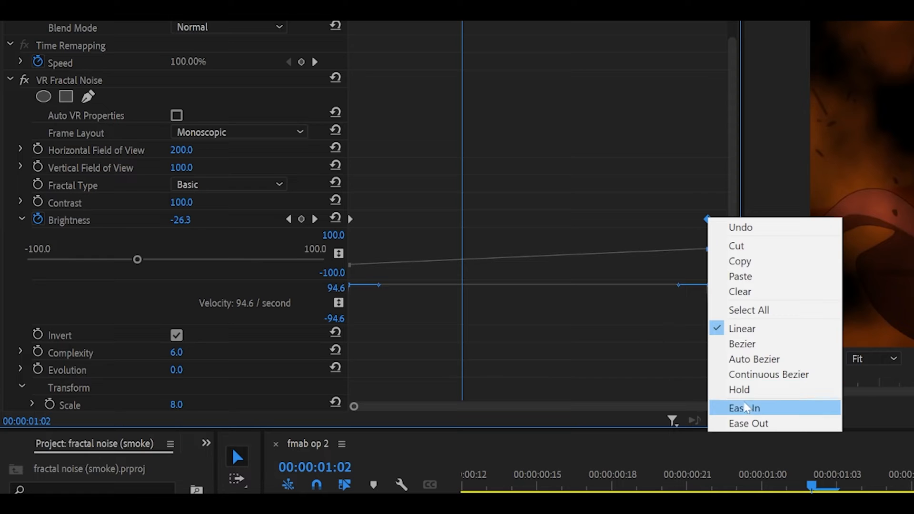
{"action": "left_click", "coordinate": [747, 407]}
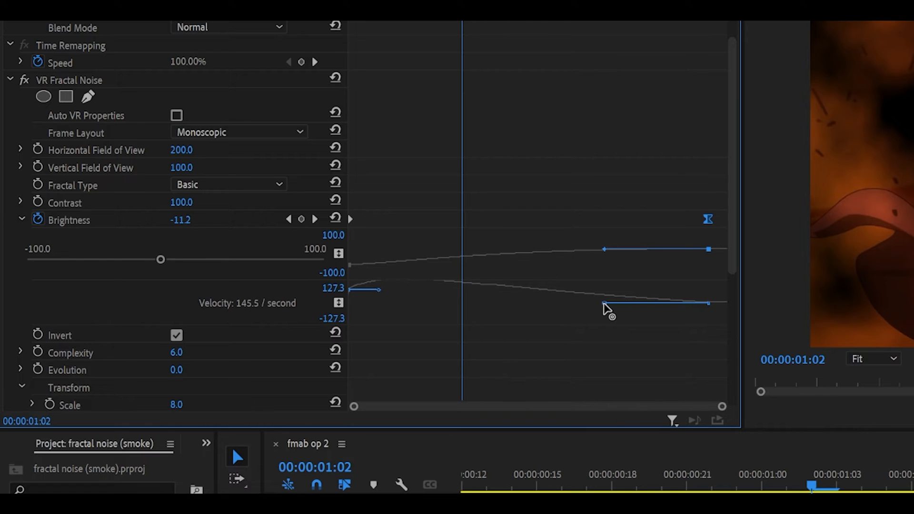
{"action": "left_click_drag", "start_coordinate": [607, 308], "coordinate": [573, 303]}
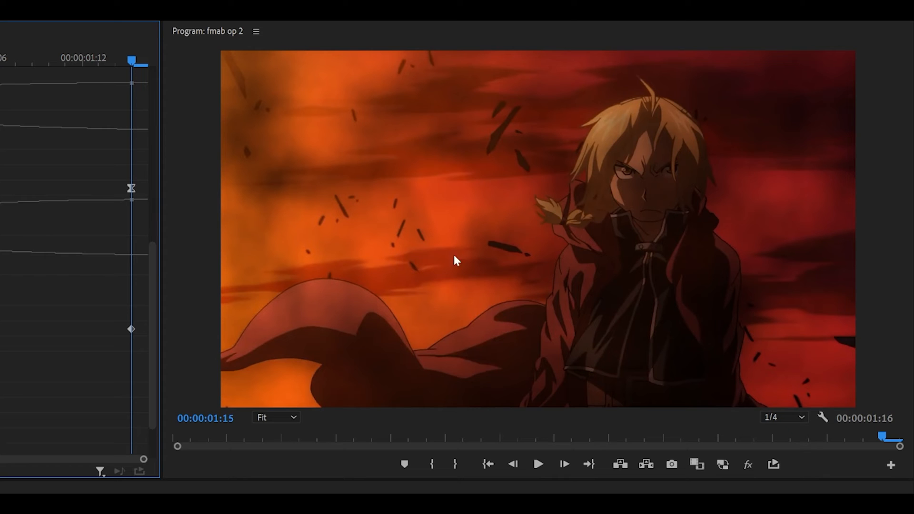
{"action": "mouse_move", "coordinate": [524, 303]}
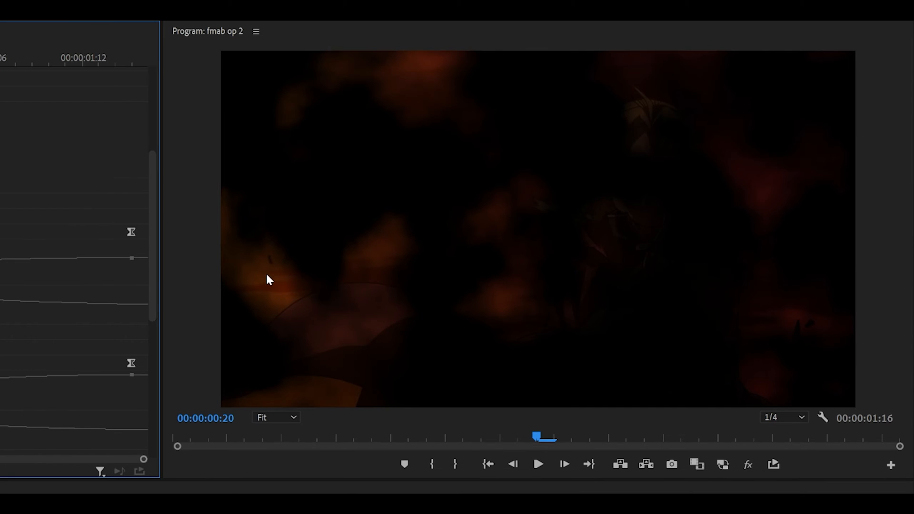
{"action": "mouse_move", "coordinate": [356, 331]}
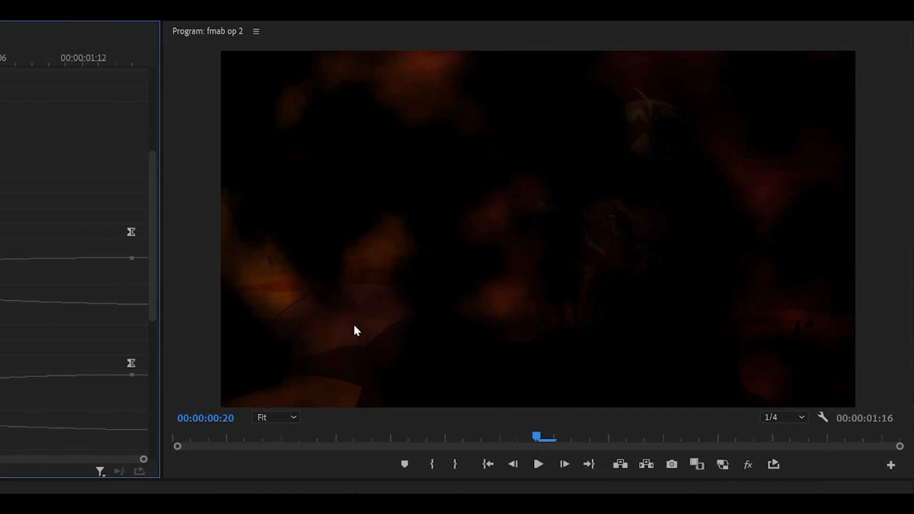
{"action": "left_click", "coordinate": [538, 463]}
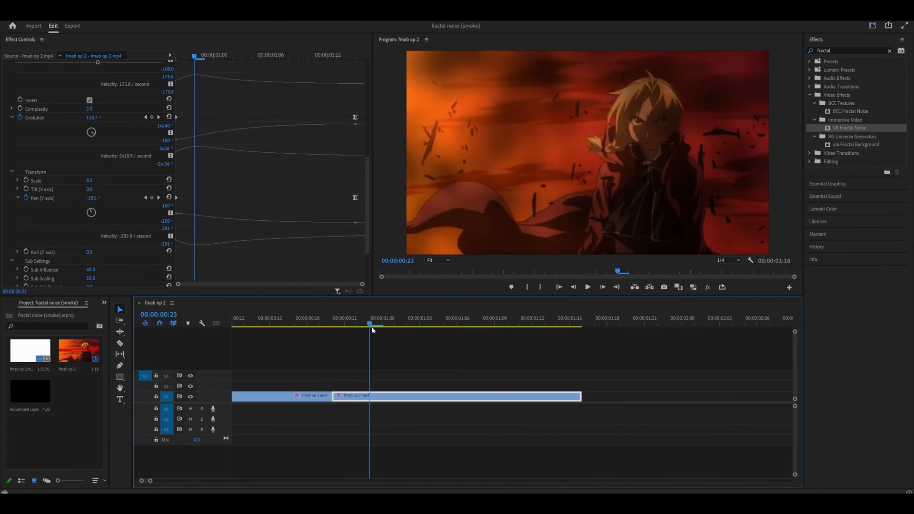
Move to the clip end and set the final Pan (Y axis) keyframe to -50.
{"action": "left_click", "coordinate": [568, 324]}
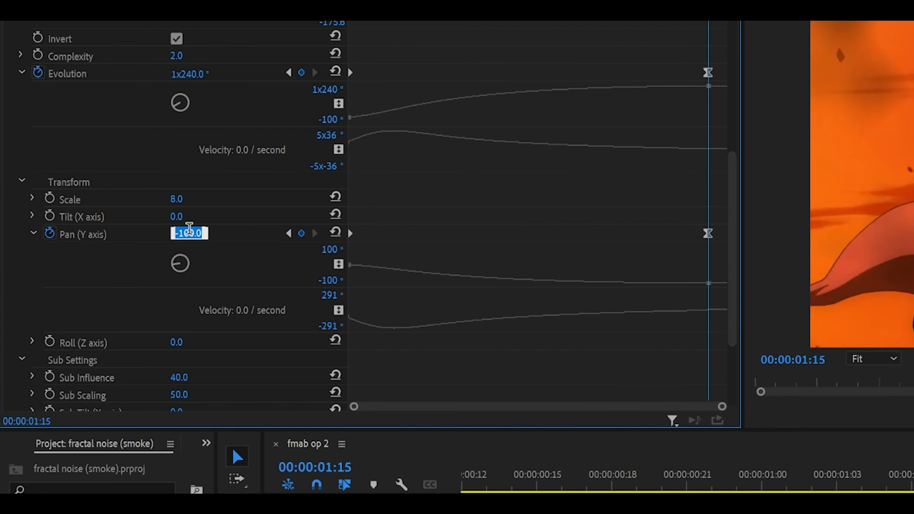
{"action": "type", "text": "-50"}
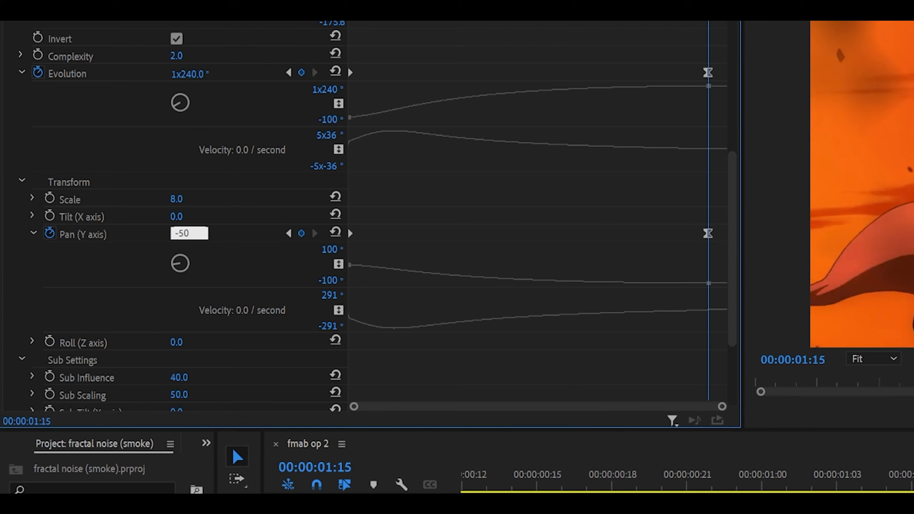